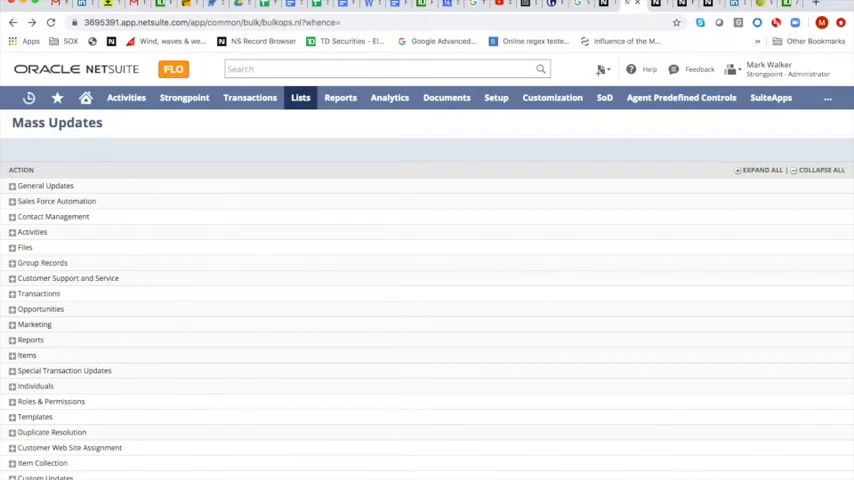
- Reach the Mass Updates page via Lists and expand the Roles & Permissions category
click(300, 96)
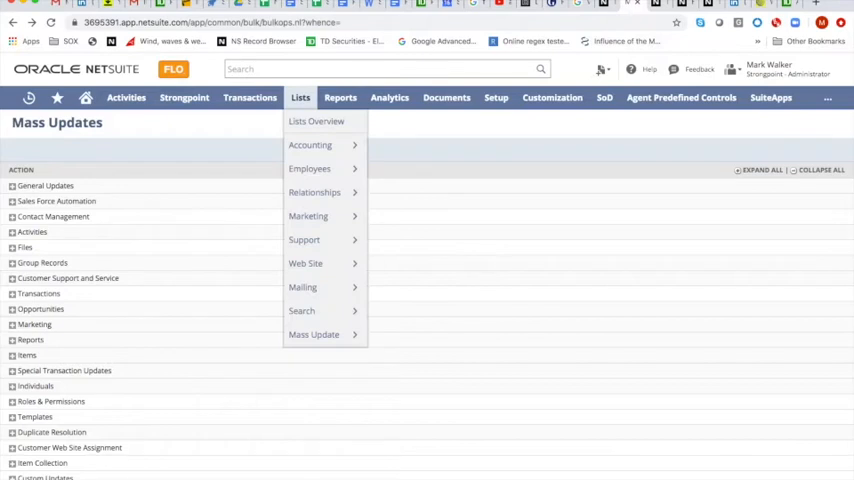
mouse_move(314, 334)
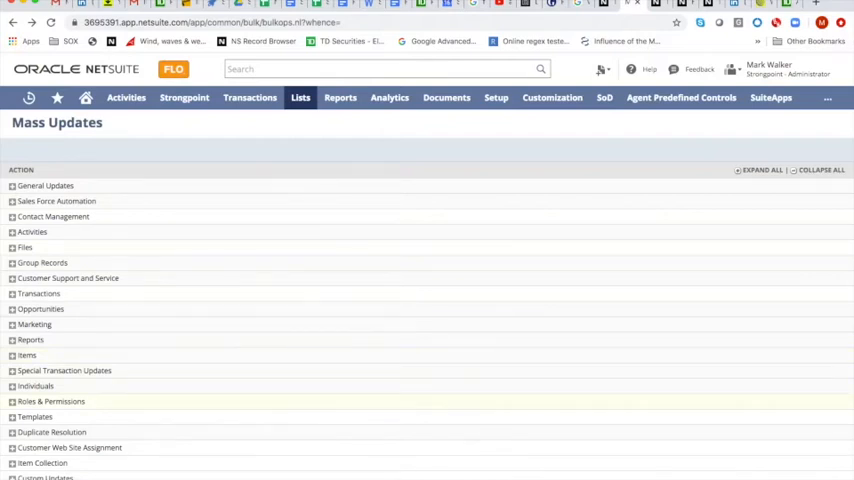
click(12, 400)
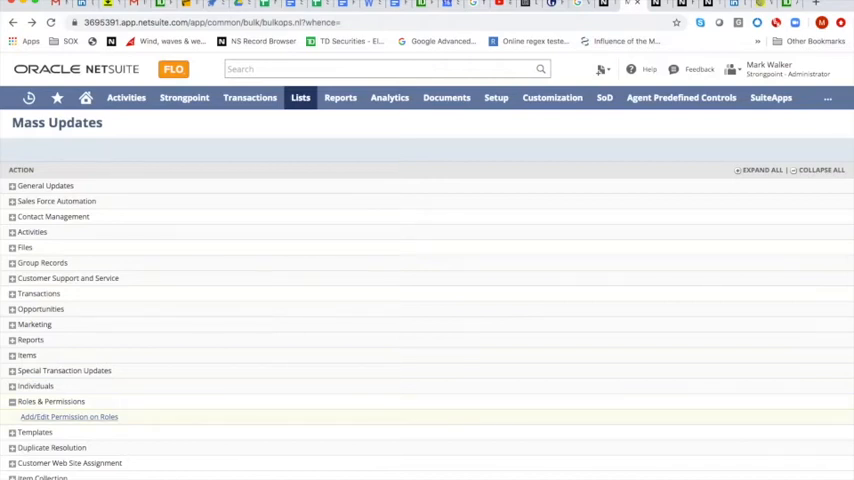
- Start an Add/Edit Permission on Roles update setting the Sales Order permission to View
click(72, 416)
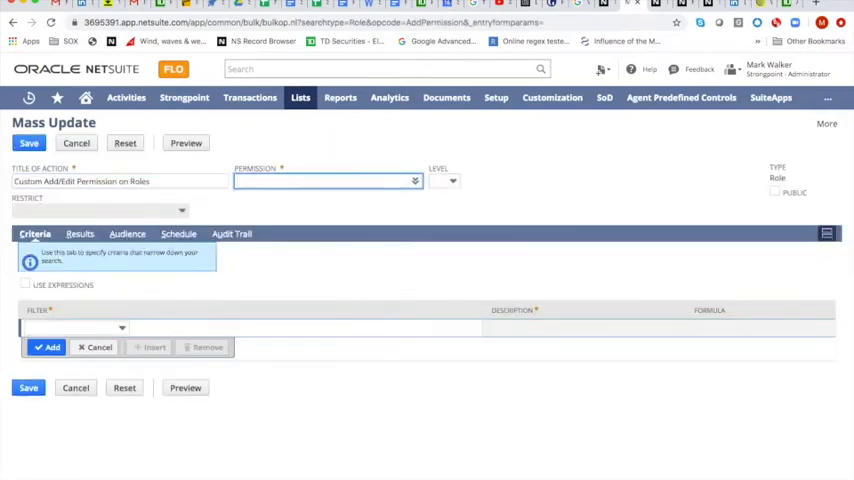
text(sales order)
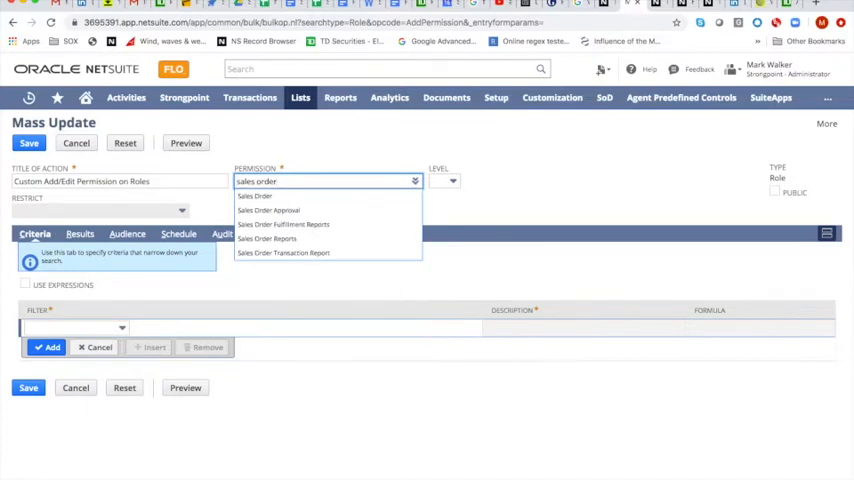
click(256, 196)
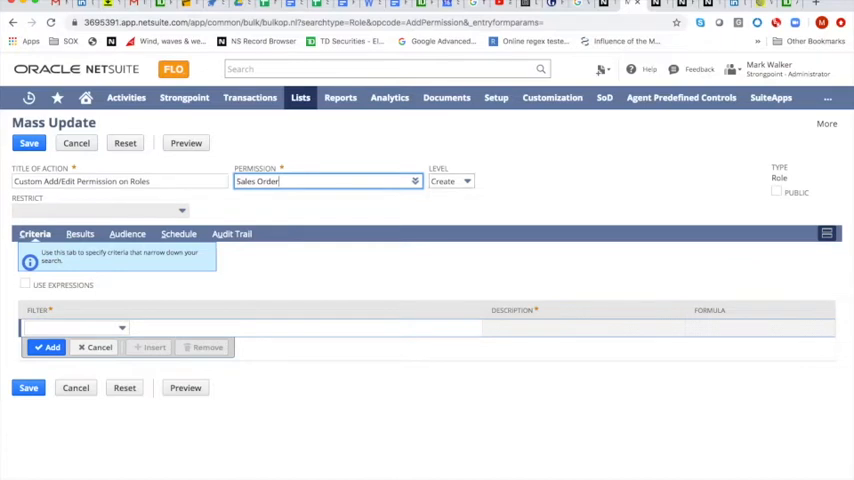
click(450, 180)
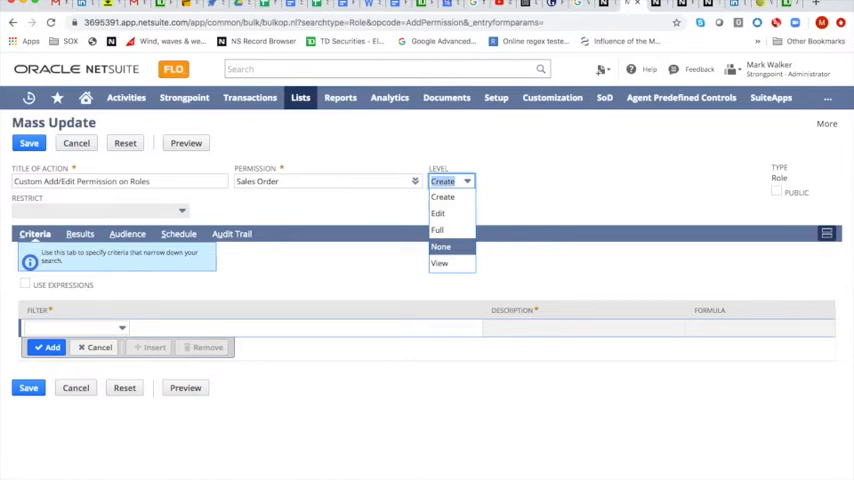
click(440, 264)
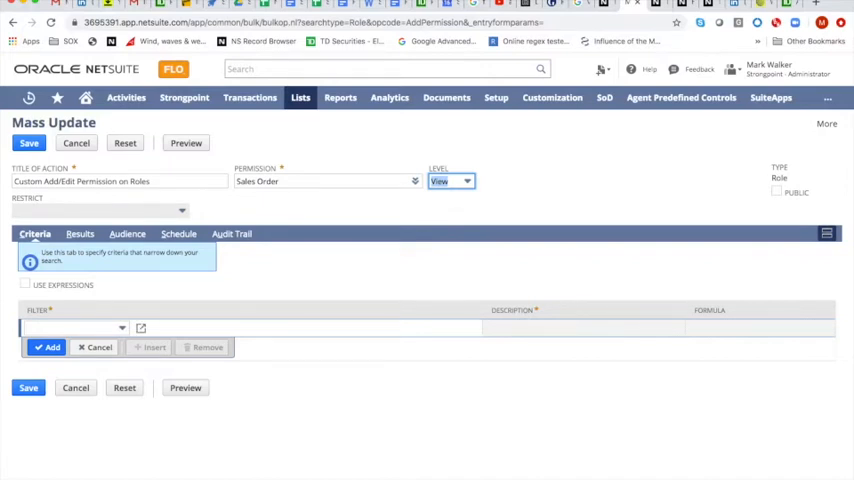
- Add a Permission criterion filtered to Sales Order and preview the 27 affected roles
click(70, 328)
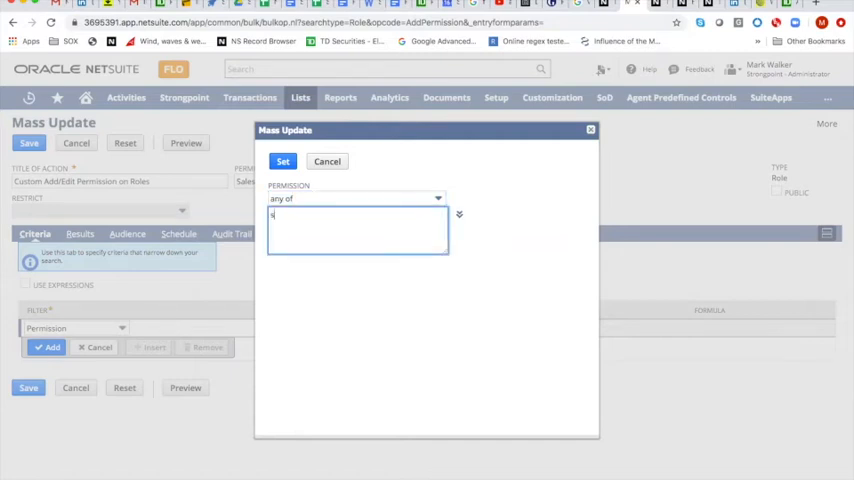
text(sales)
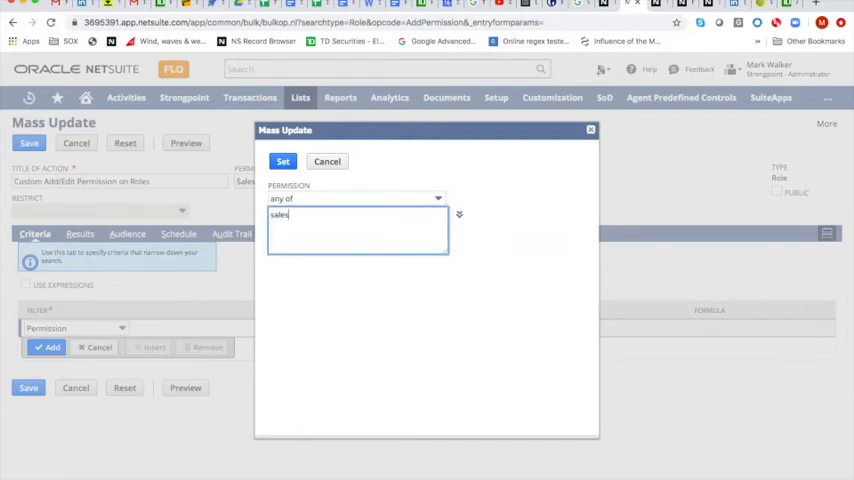
click(460, 214)
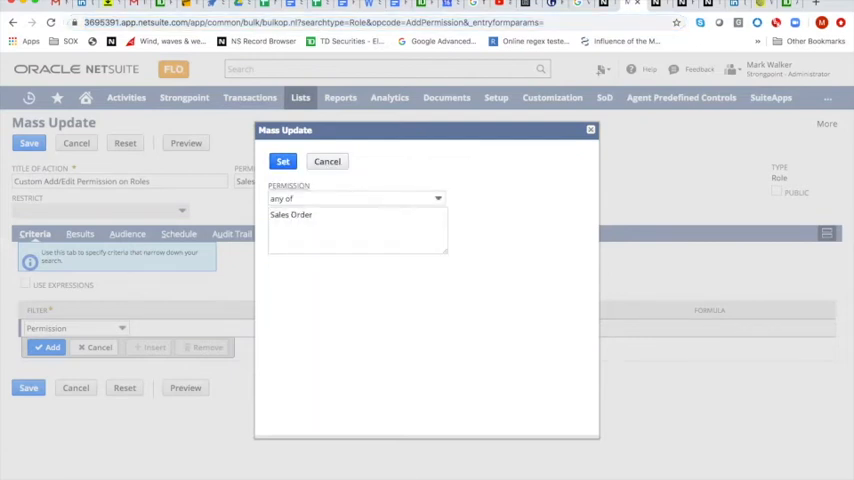
click(284, 160)
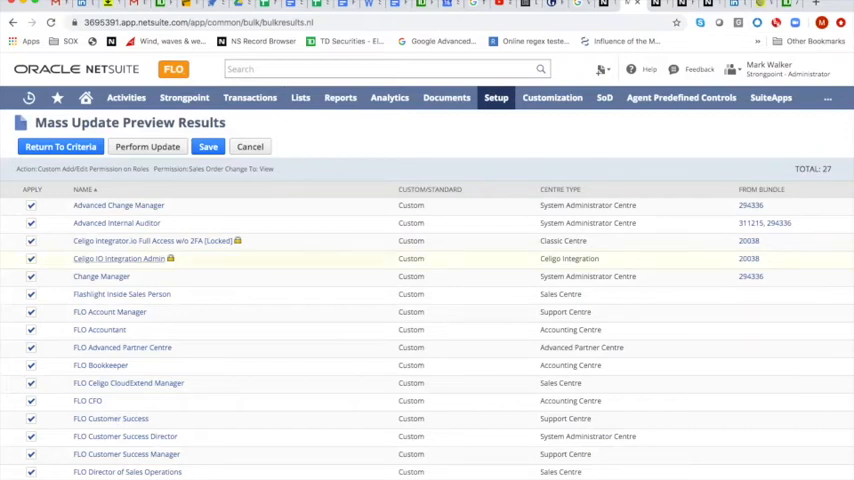
- Uncheck Advanced Change Manager, Advanced Internal Auditor, Celigo IO Integration Admin, Change Manager, FLO Sales Manager and another role
click(32, 204)
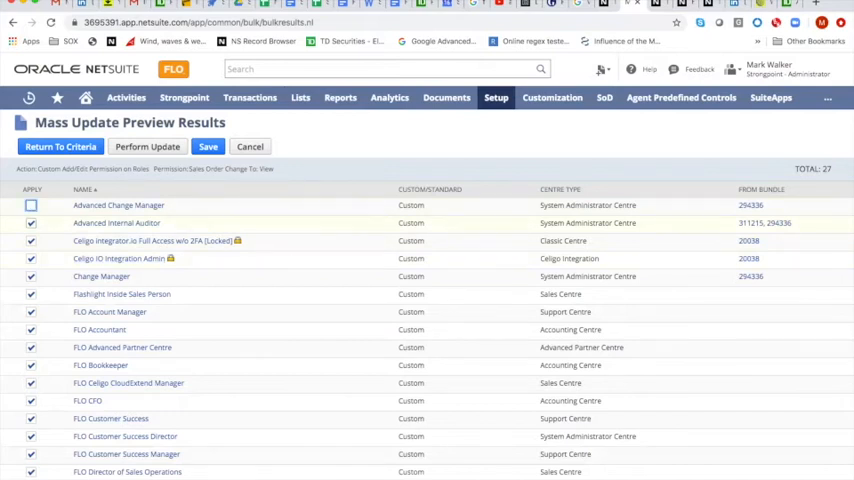
click(32, 224)
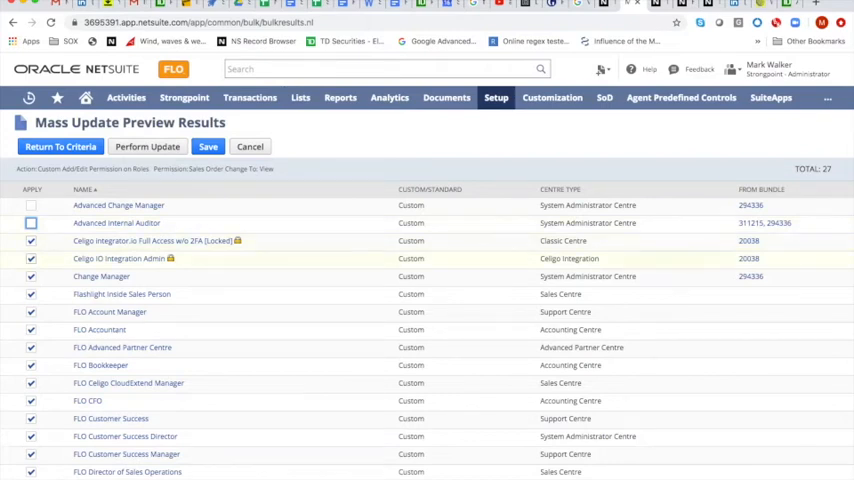
click(30, 240)
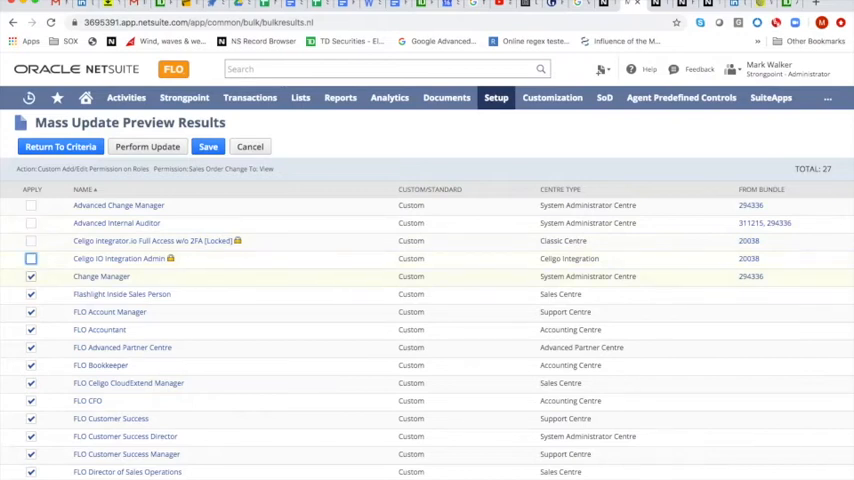
click(32, 276)
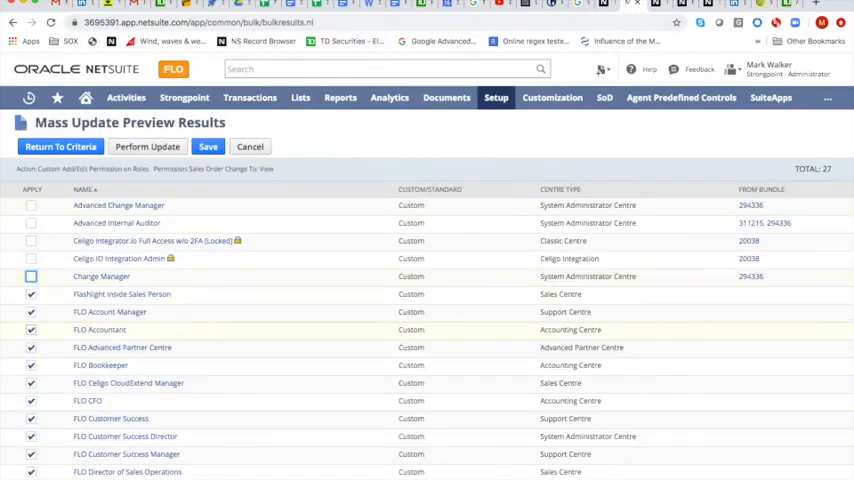
click(32, 328)
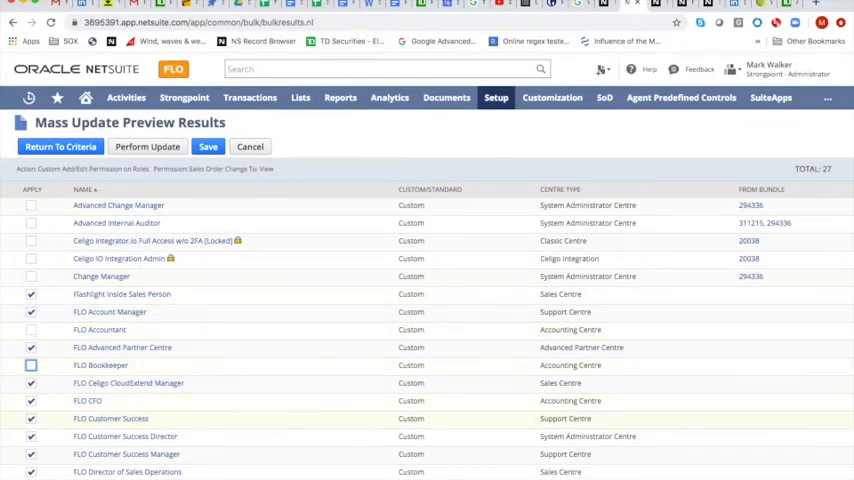
scroll(down, 3)
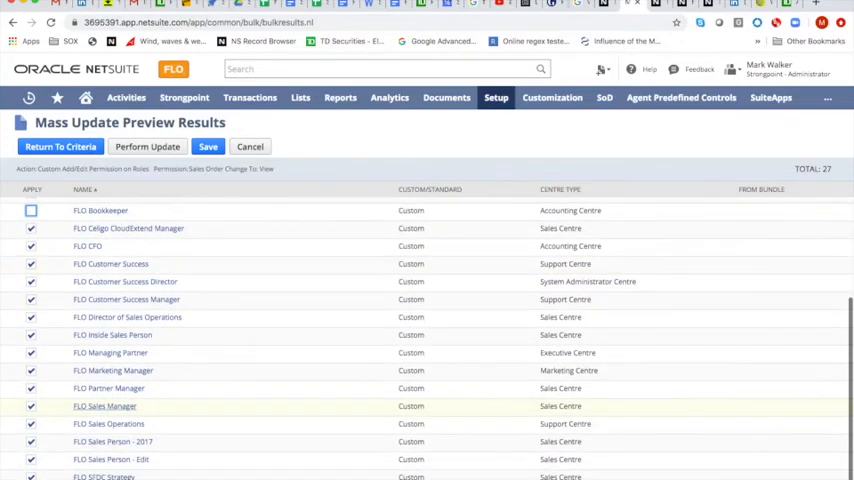
click(32, 408)
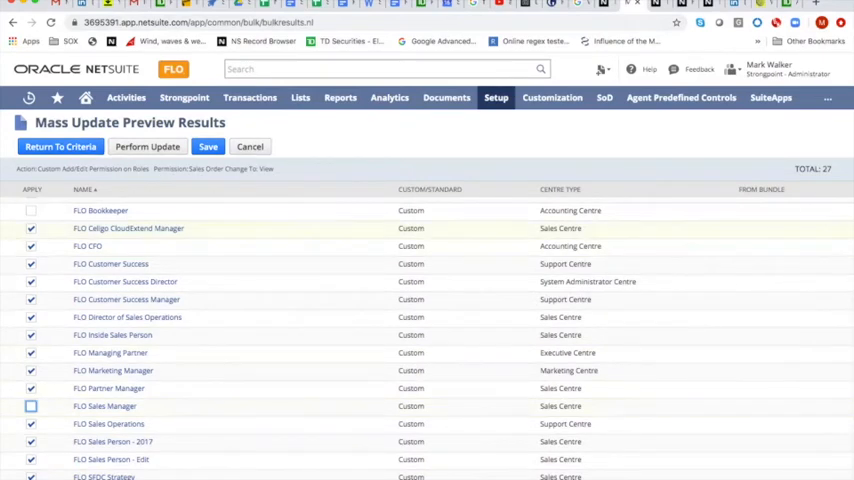